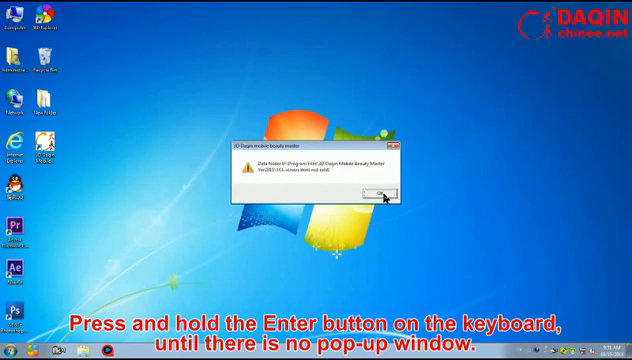
Hold Enter until the installer's pop-up prompts stop appearing.
{"action": "key", "text": "enter"}
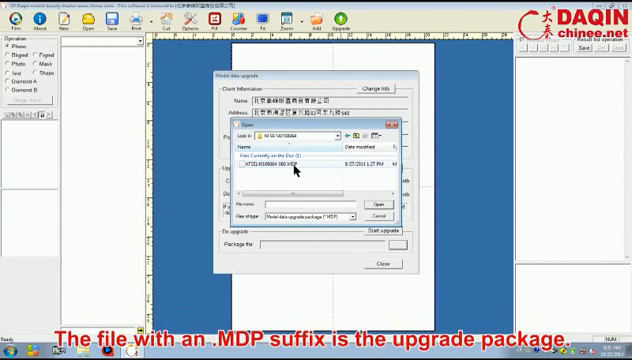
{"action": "mouse_move", "coordinate": [292, 172]}
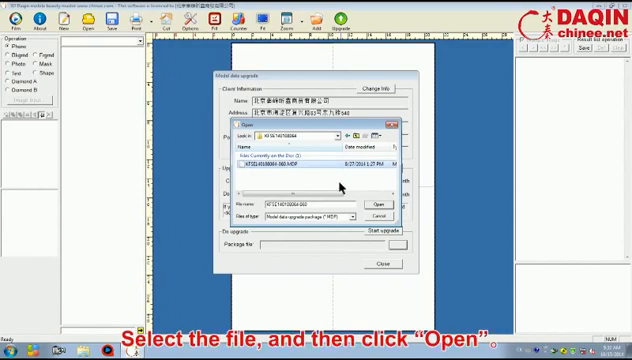
Select the .MDP upgrade package in the Model data upgrade browser and load it.
{"action": "left_click", "coordinate": [376, 204]}
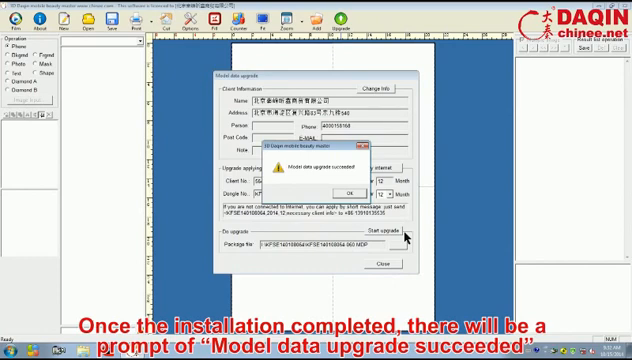
{"action": "mouse_move", "coordinate": [398, 236]}
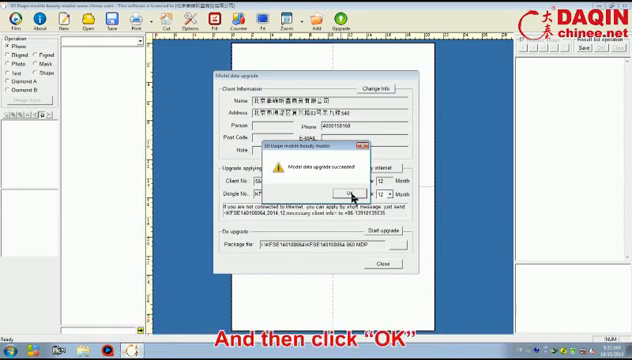
Acknowledge the 'Model data upgrade succeeded' message with OK.
{"action": "left_click", "coordinate": [344, 192]}
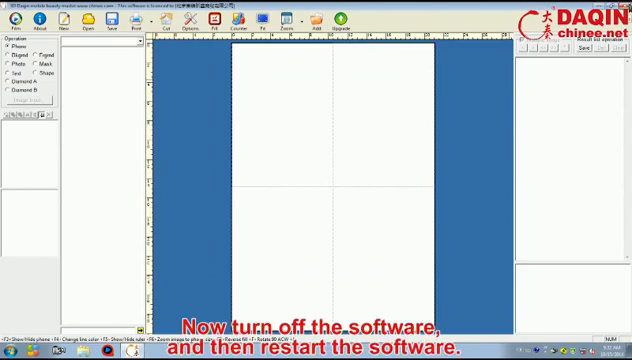
Close the software and relaunch it from its desktop shortcut.
{"action": "left_click", "coordinate": [8, 8]}
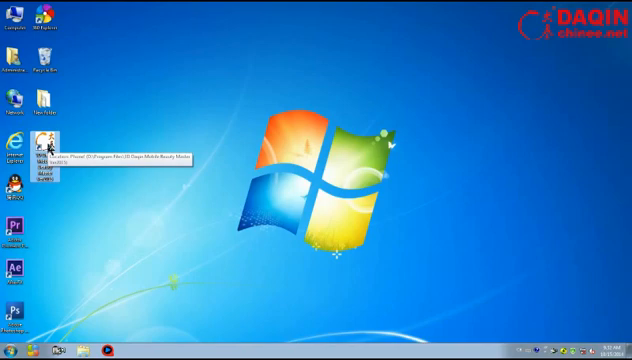
{"action": "double_click", "coordinate": [40, 146]}
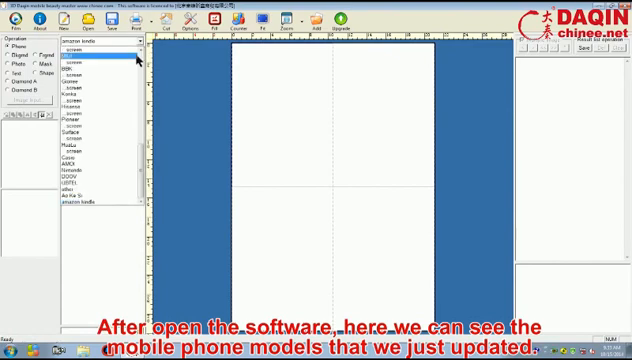
Scroll the model list and expand a brand to reveal its updated phone models.
{"action": "scroll", "scroll_direction": "down", "scroll_amount": 3}
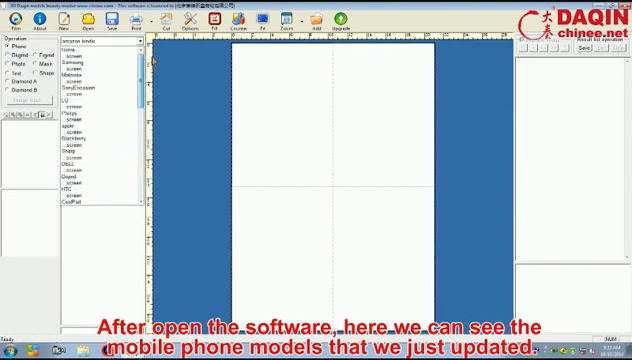
{"action": "left_click", "coordinate": [90, 40]}
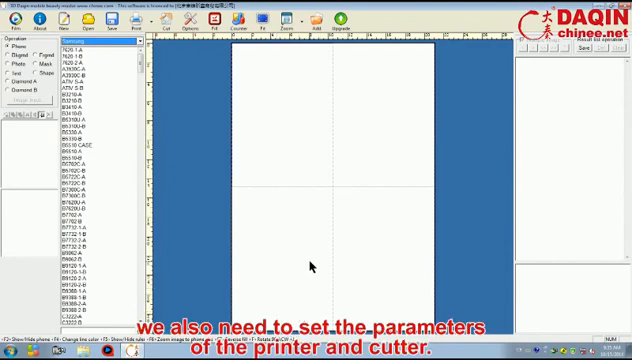
{"action": "mouse_move", "coordinate": [390, 196]}
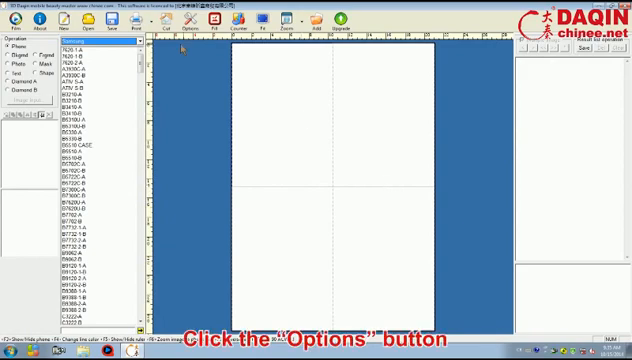
Bring up the Options dialog with the printer and cutter parameter settings.
{"action": "left_click", "coordinate": [208, 28]}
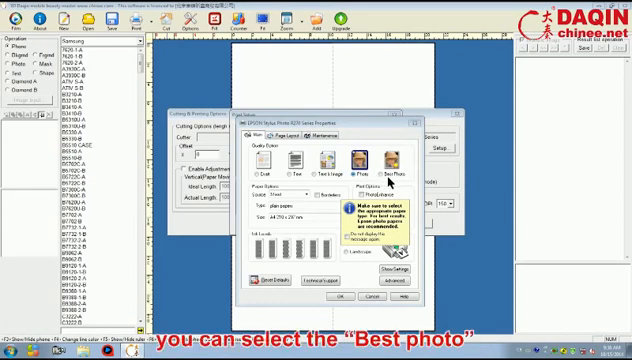
{"action": "mouse_move", "coordinate": [392, 182]}
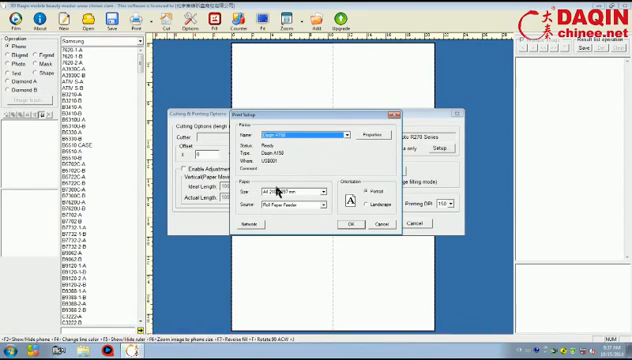
Confirm the Print Setup printer and paper settings with OK.
{"action": "left_click", "coordinate": [318, 188]}
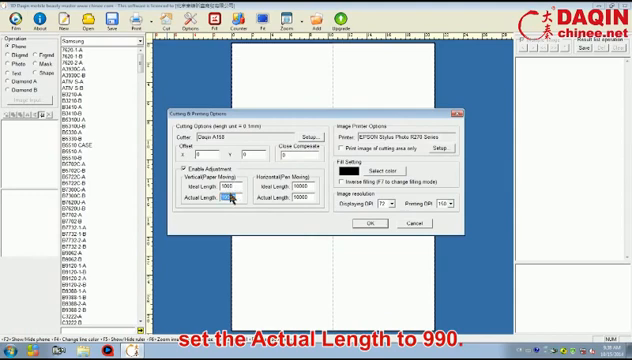
Enter 990 as the cutter's Actual Length under Enable Adjustment.
{"action": "type", "text": "990"}
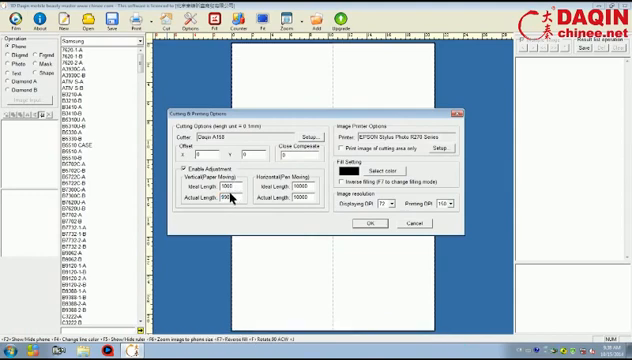